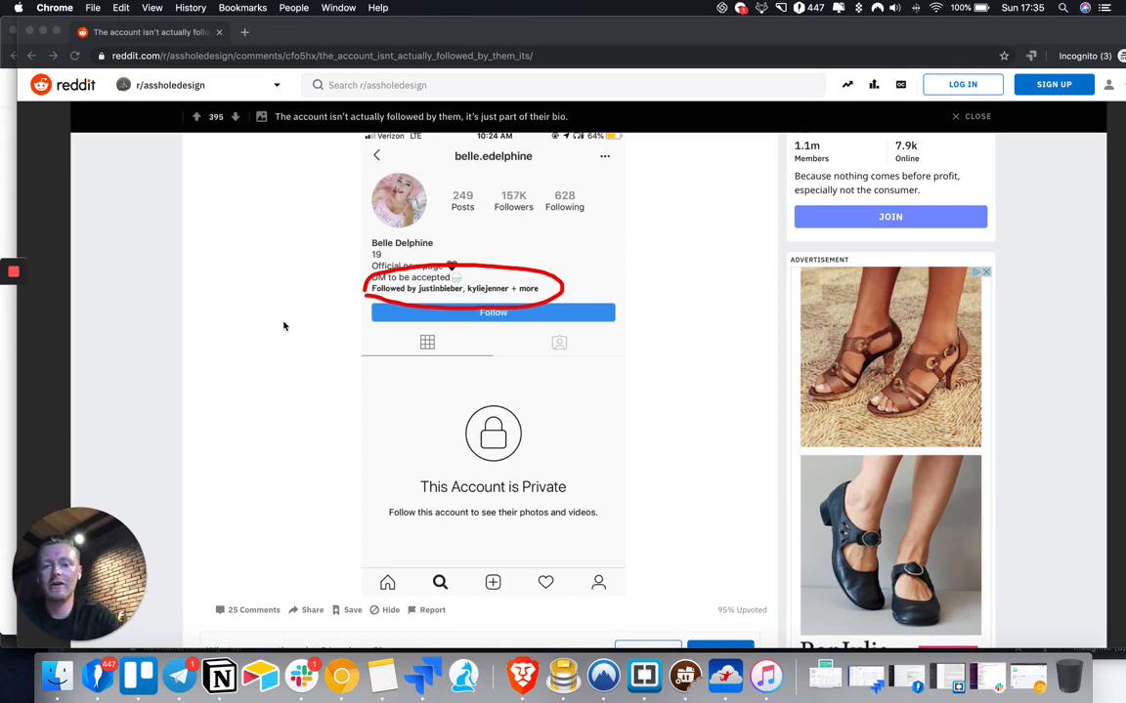
pyautogui.scroll(3)
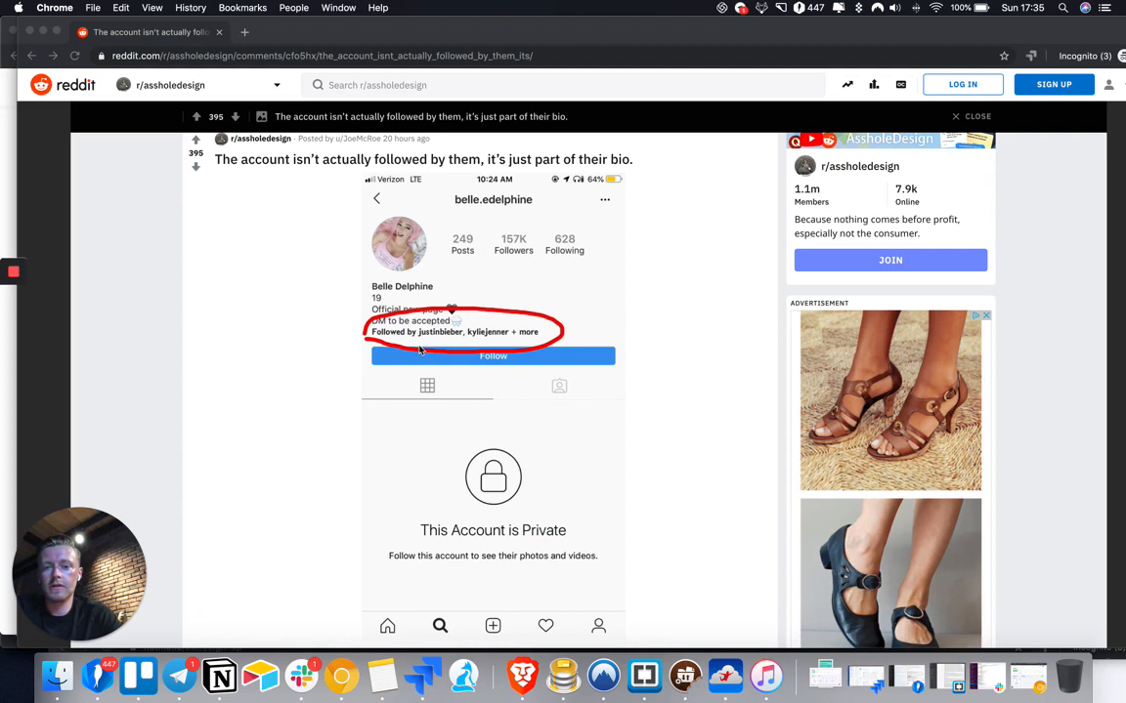
pyautogui.moveTo(682, 239)
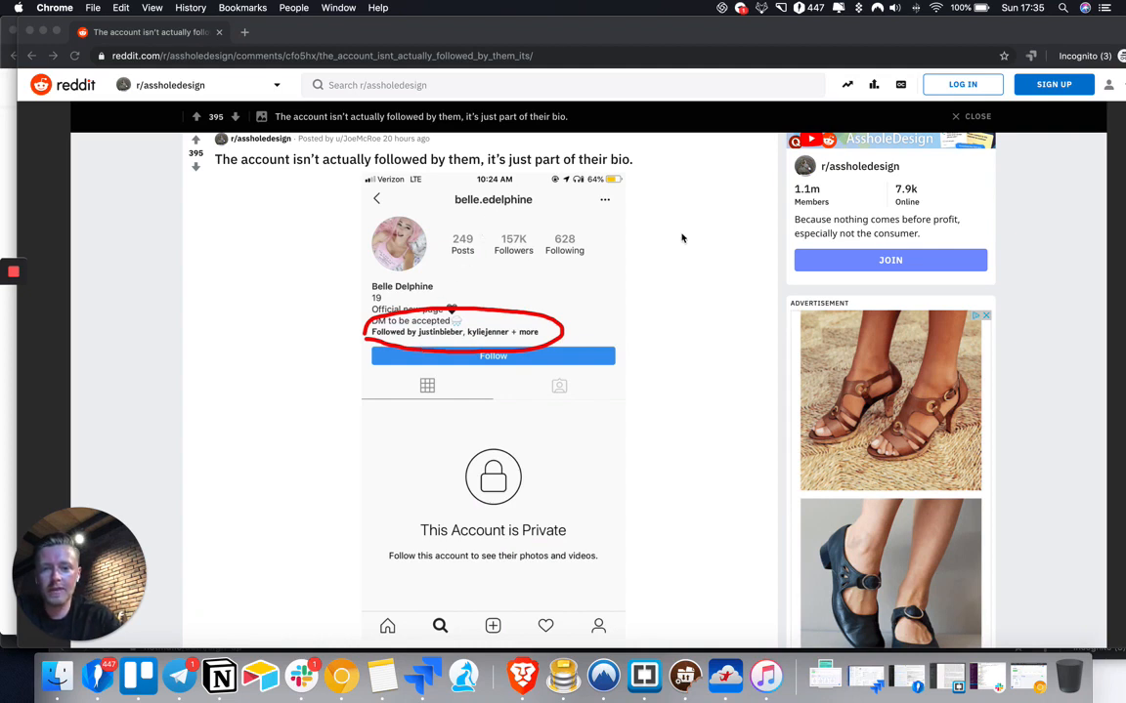
pyautogui.moveTo(504, 285)
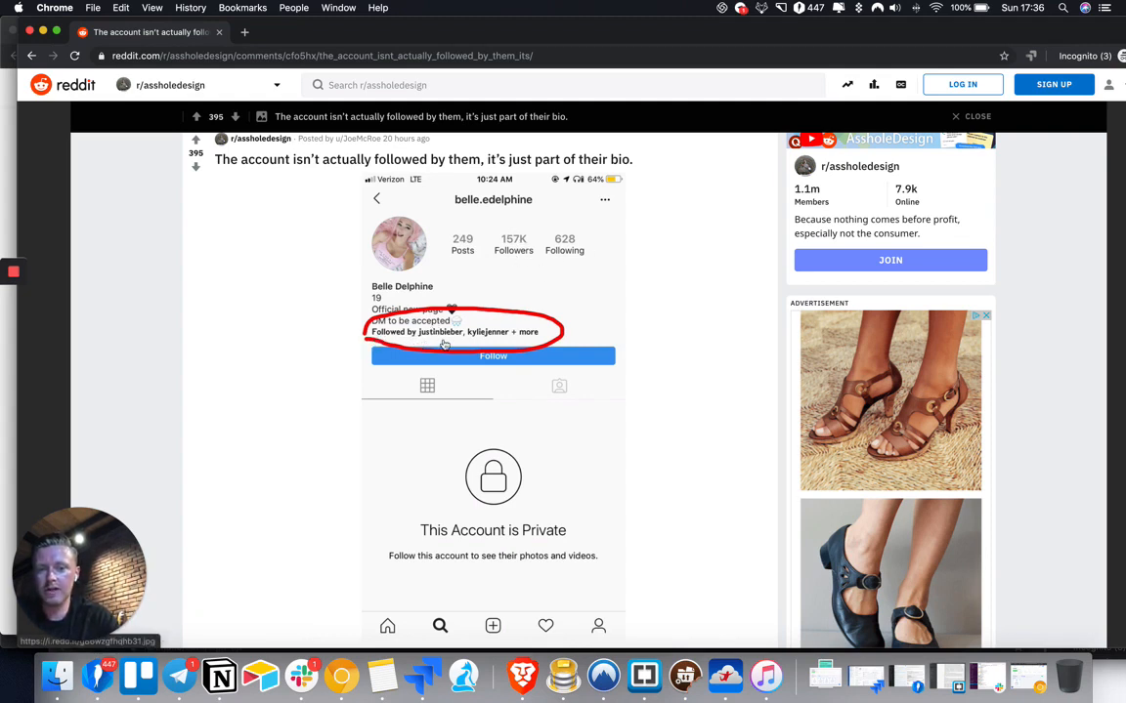
pyautogui.moveTo(535, 340)
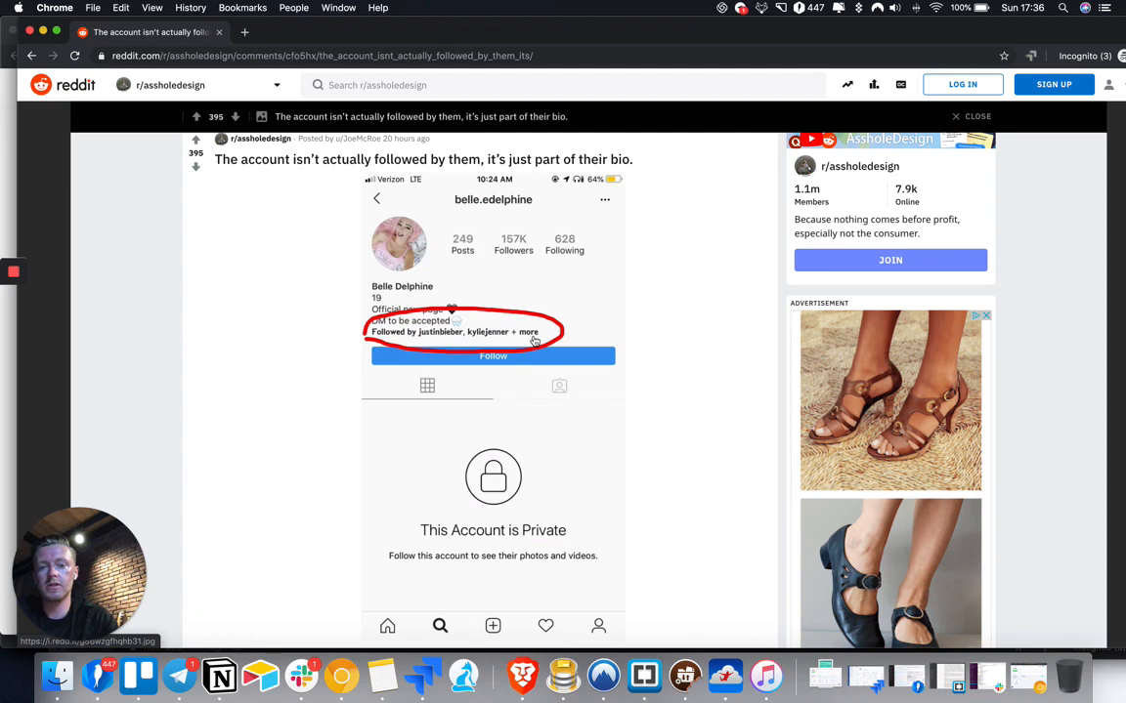
pyautogui.moveTo(520, 209)
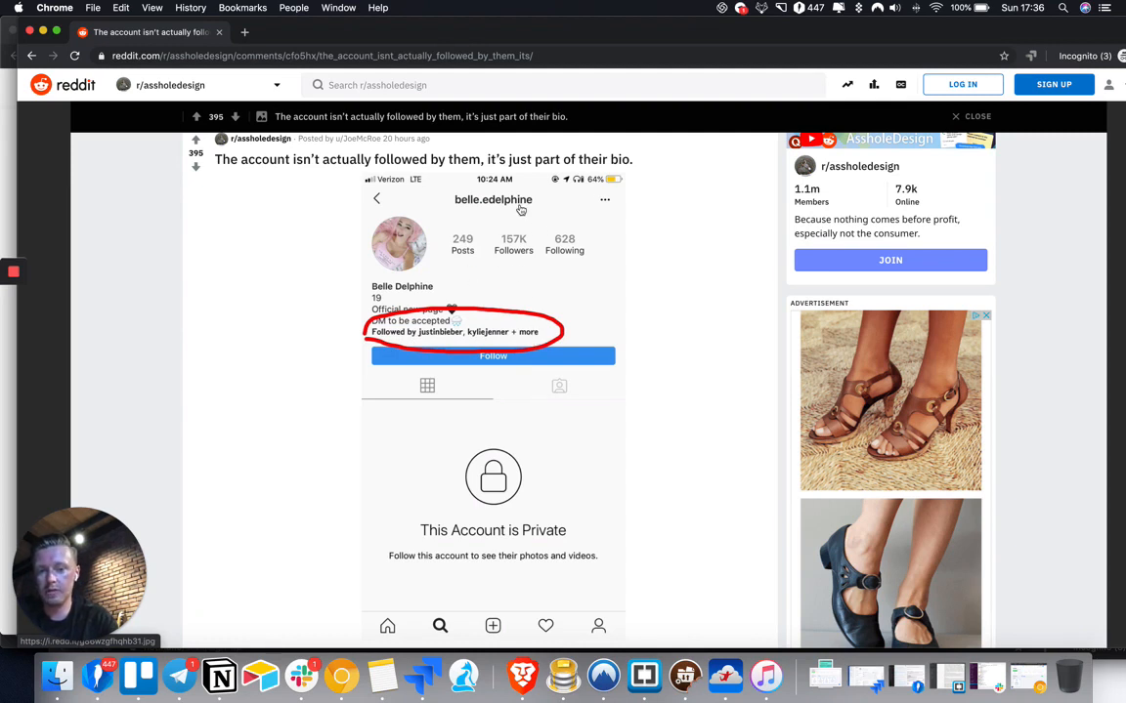
pyautogui.moveTo(489, 301)
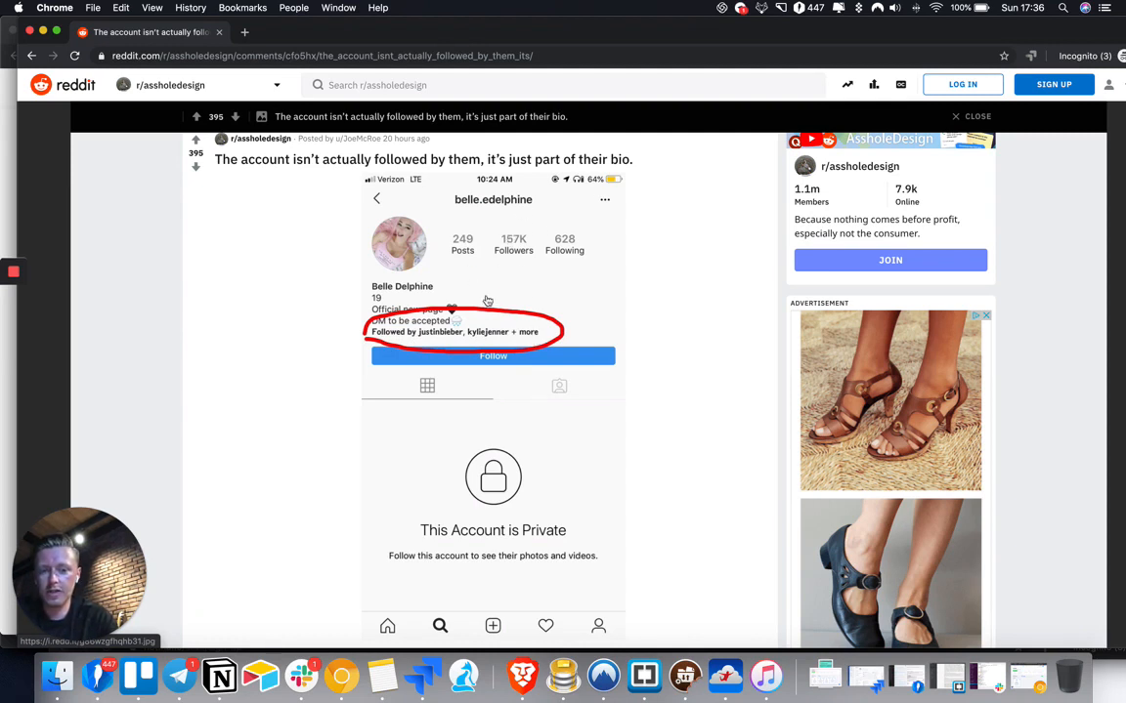
pyautogui.moveTo(387, 340)
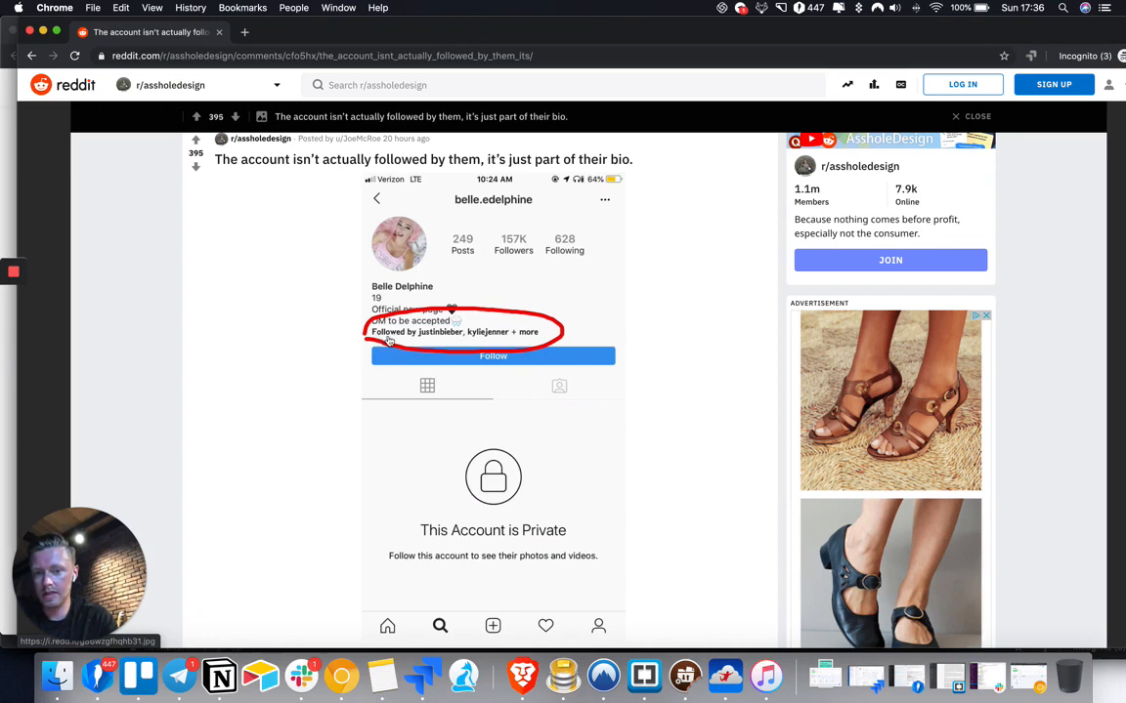
pyautogui.moveTo(547, 188)
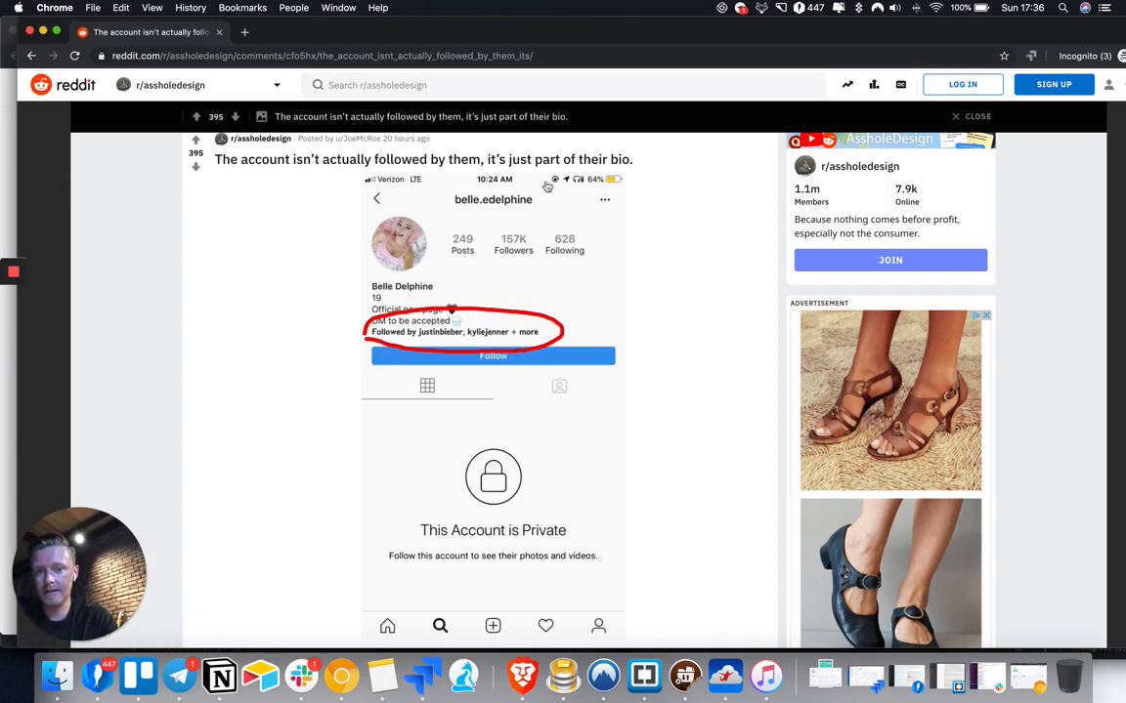
pyautogui.scroll(-3)
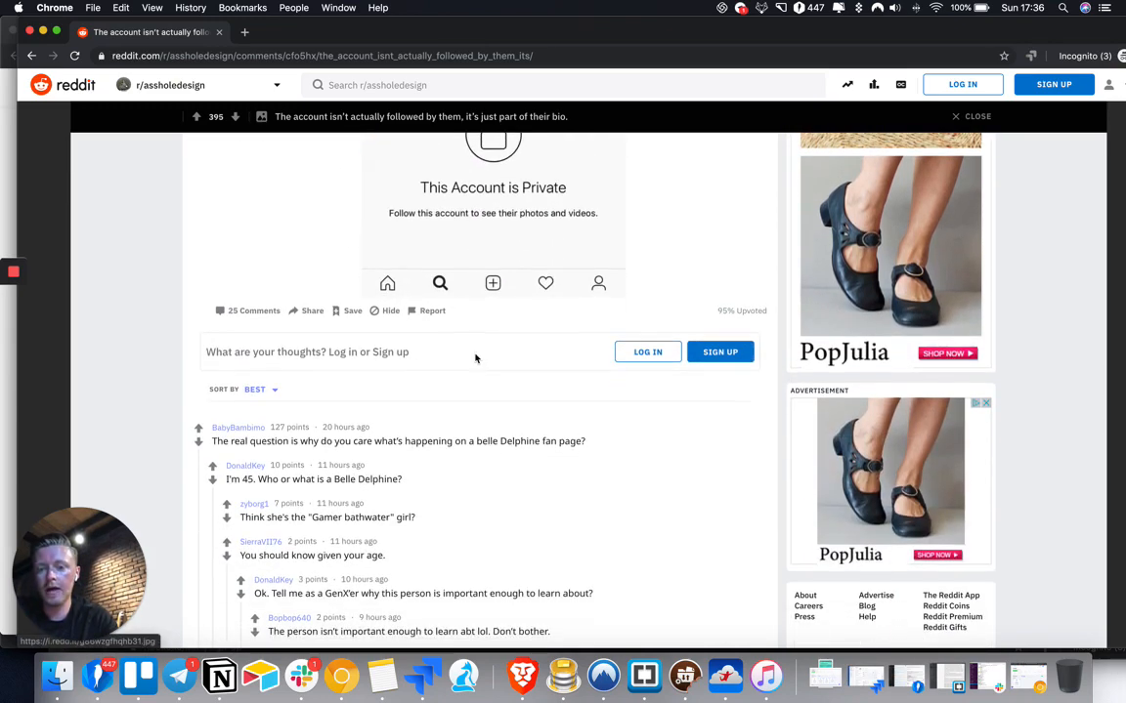
pyautogui.scroll(3)
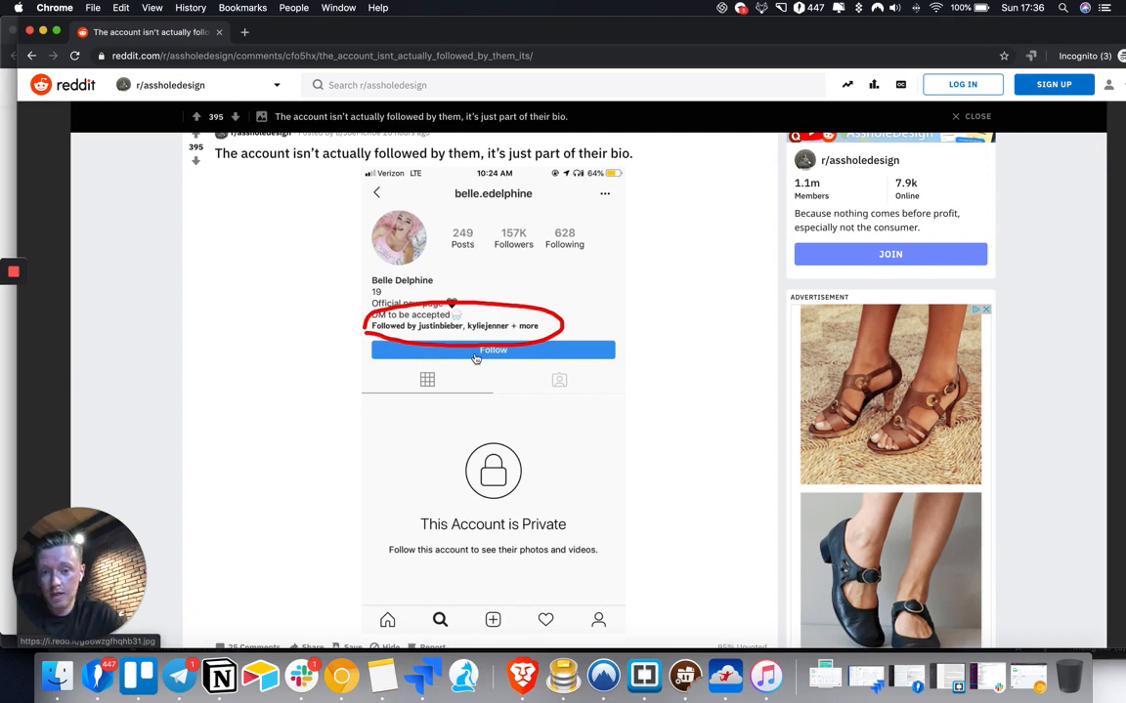
pyautogui.moveTo(523, 375)
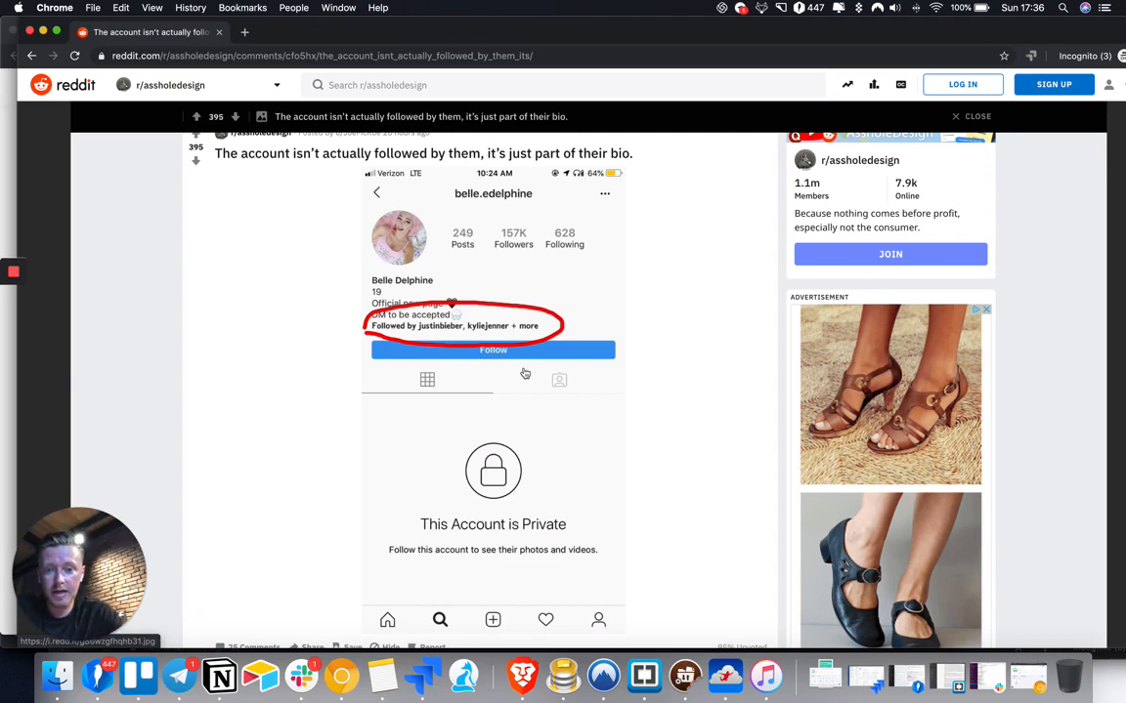
pyautogui.scroll(3)
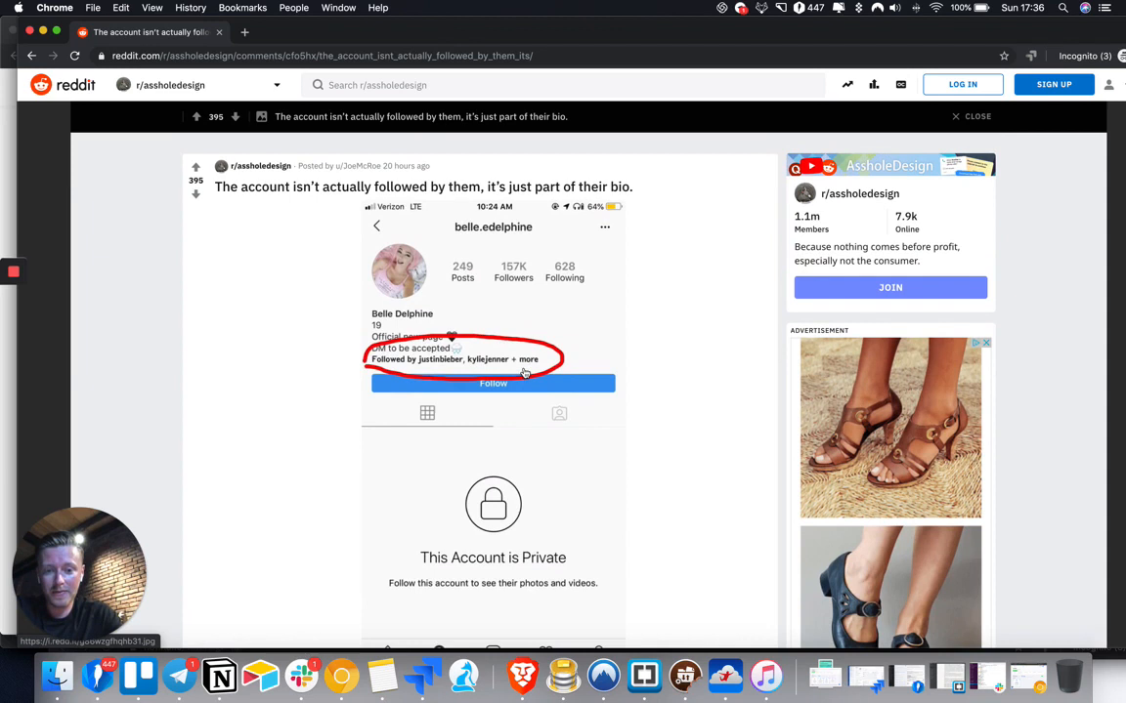
pyautogui.moveTo(454, 362)
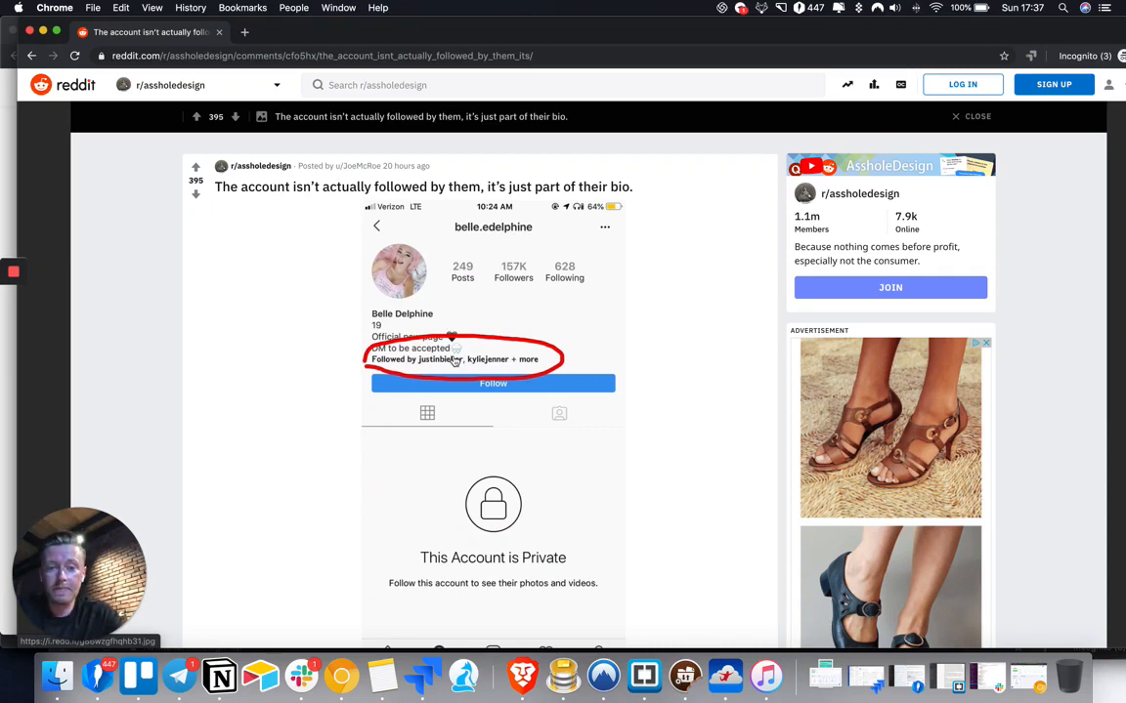
pyautogui.moveTo(477, 404)
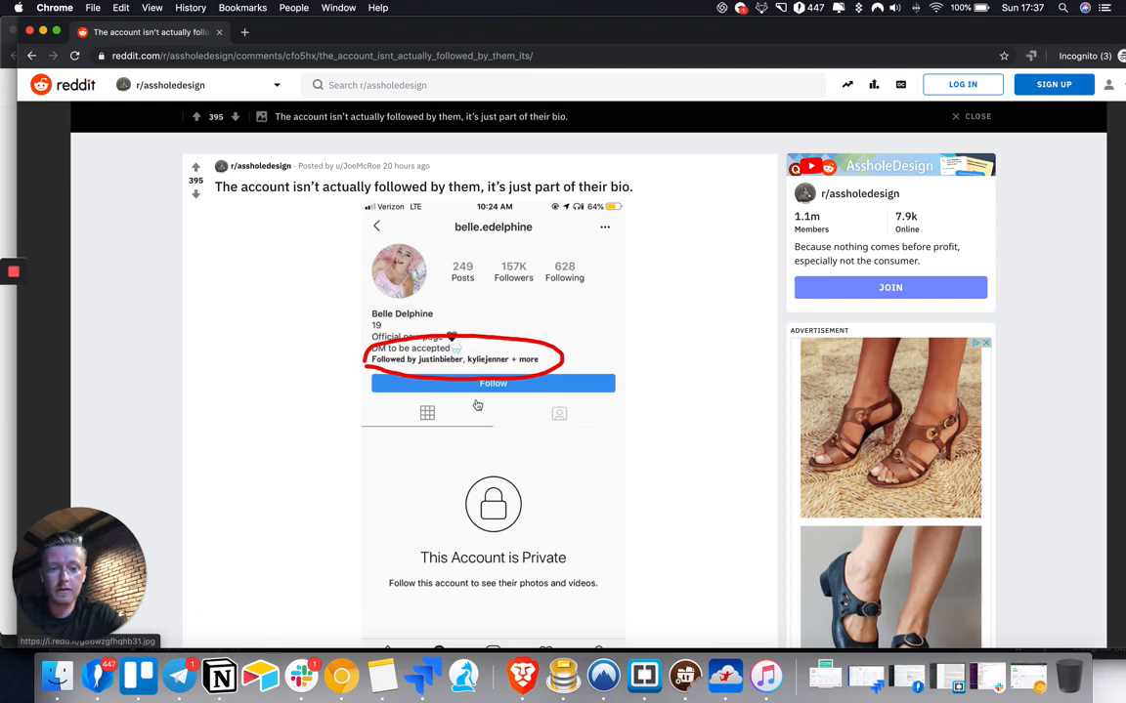
pyautogui.scroll(3)
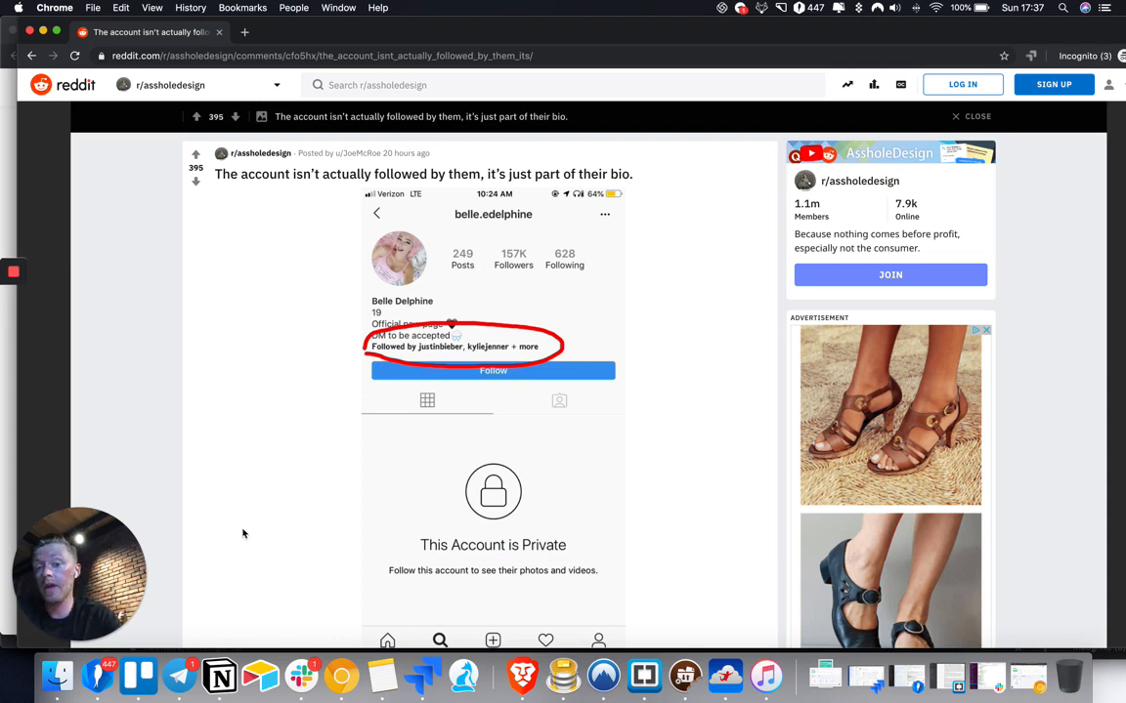
pyautogui.moveTo(410, 419)
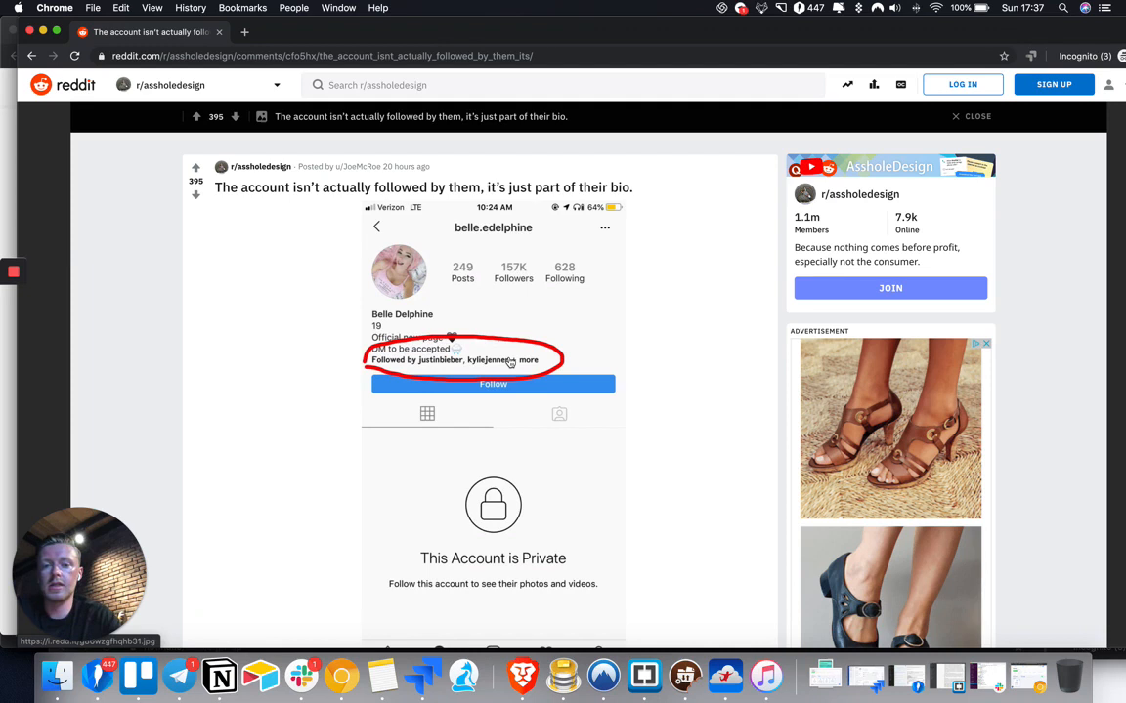
pyautogui.moveTo(219, 348)
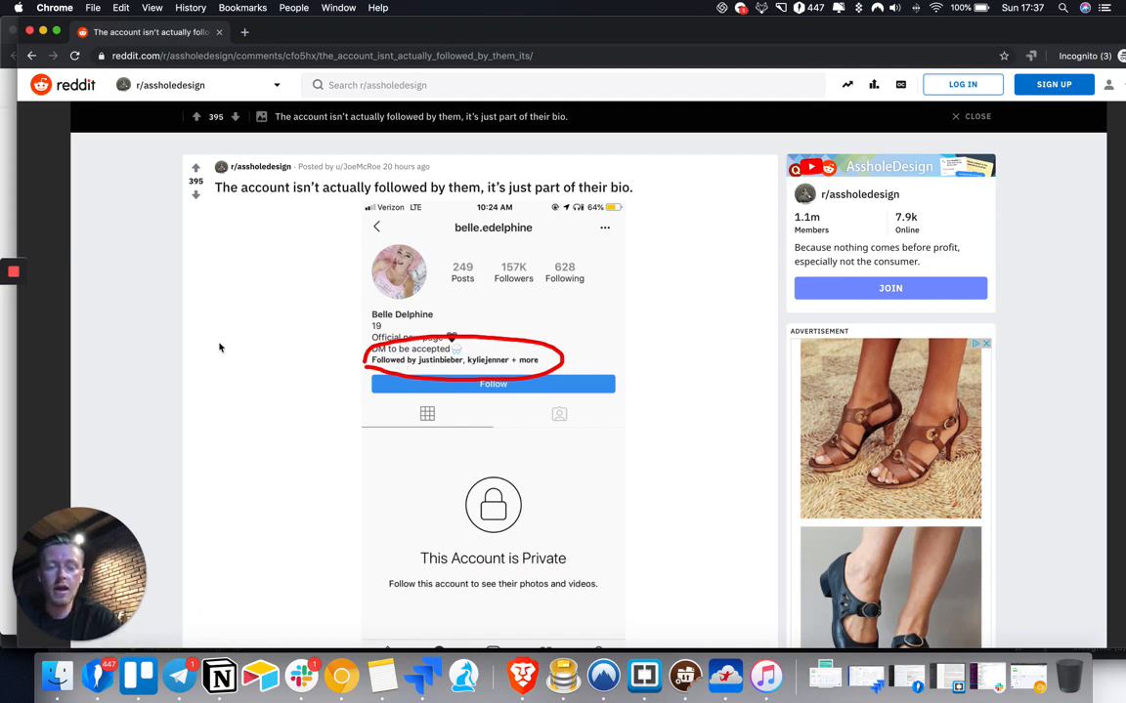
pyautogui.moveTo(98, 310)
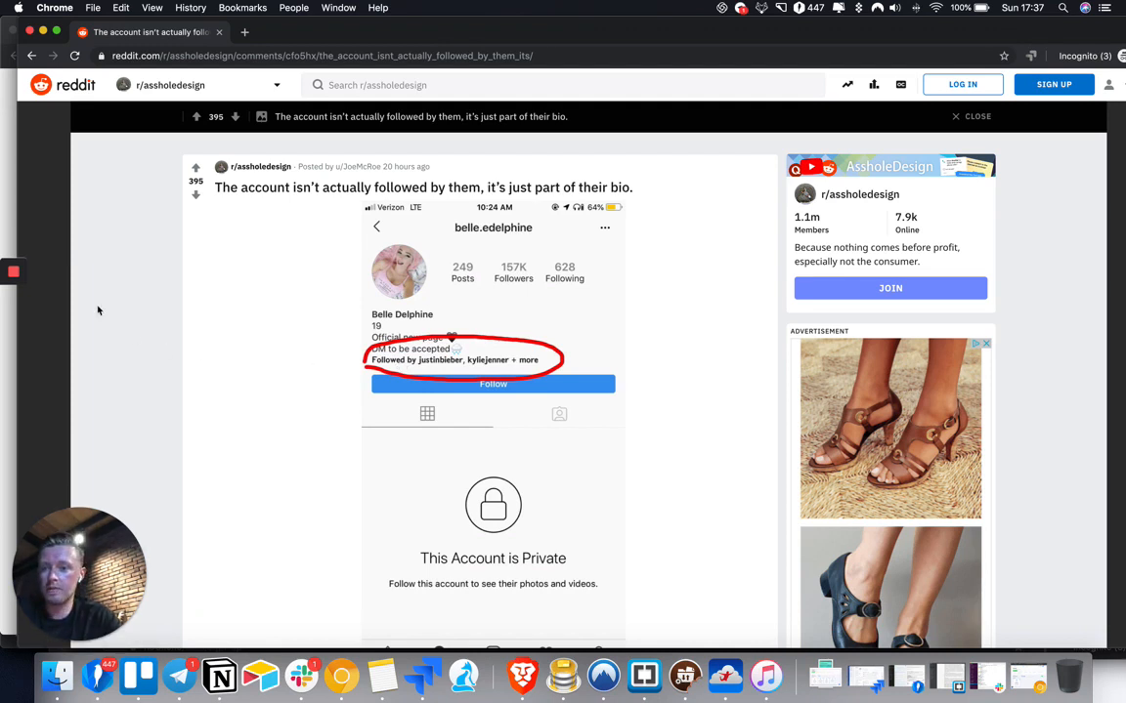